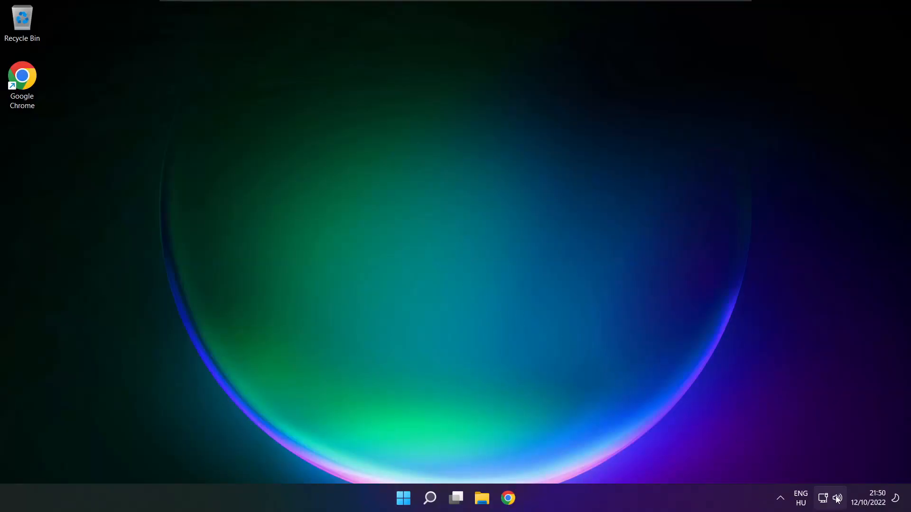
# Step: Switch quick-settings sound output from CABLE Input to Speakers (High Definition Audio Device) and dismiss the flyout
pyautogui.click(829, 499)
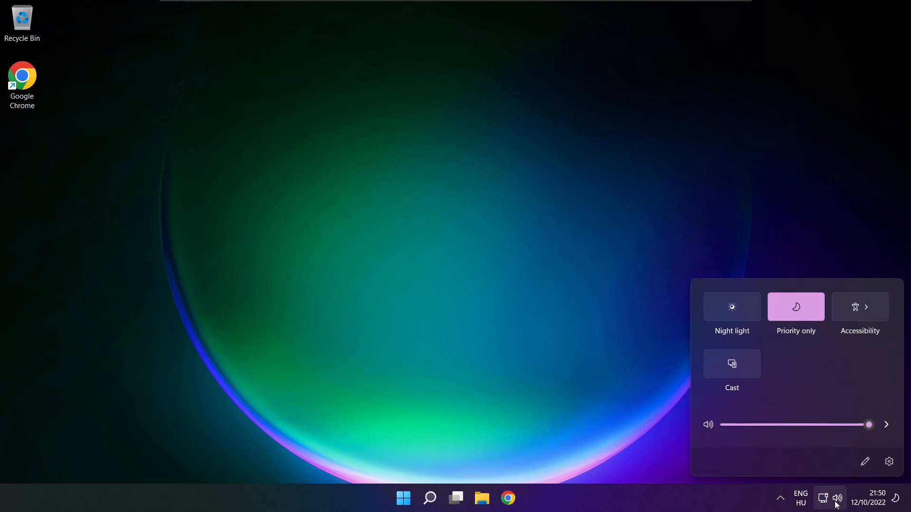
pyautogui.moveTo(885, 425)
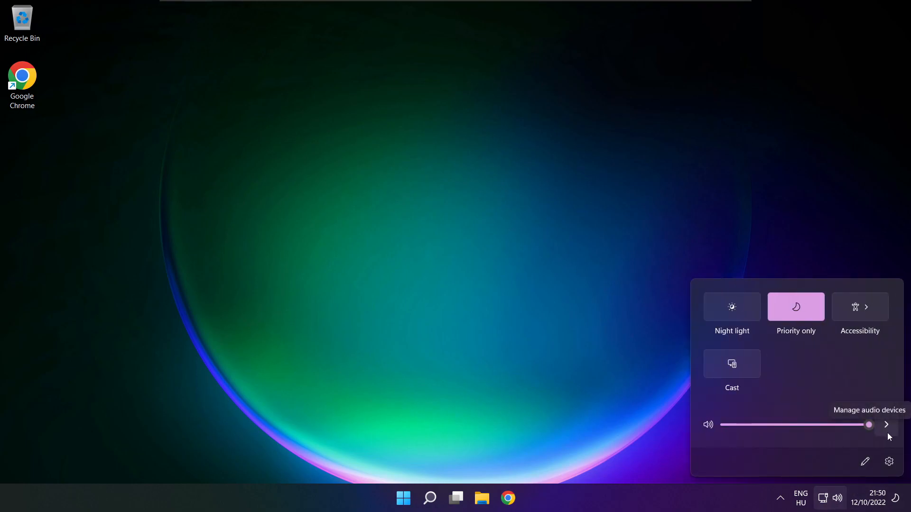
pyautogui.click(886, 425)
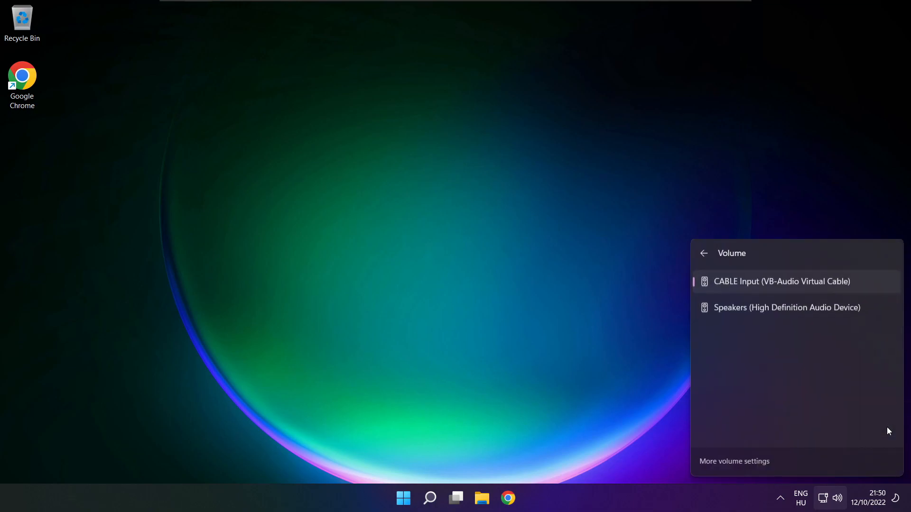
pyautogui.moveTo(763, 357)
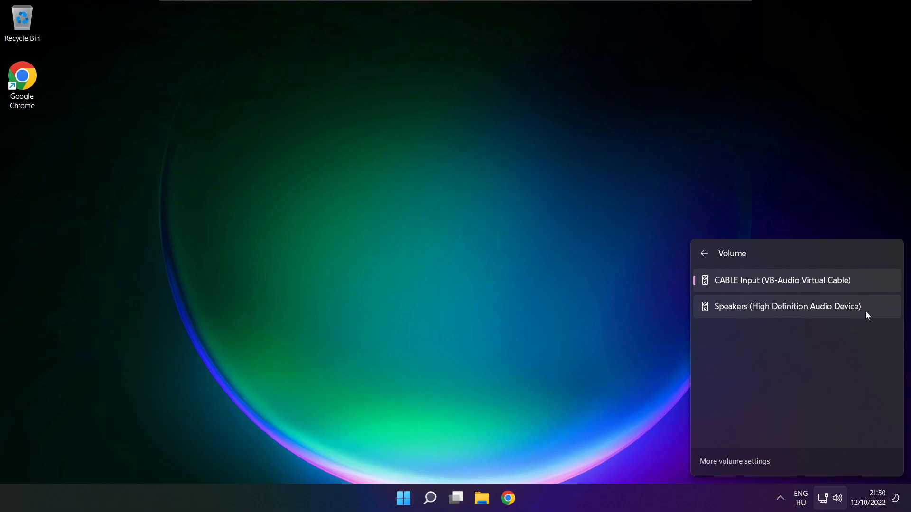
pyautogui.click(787, 306)
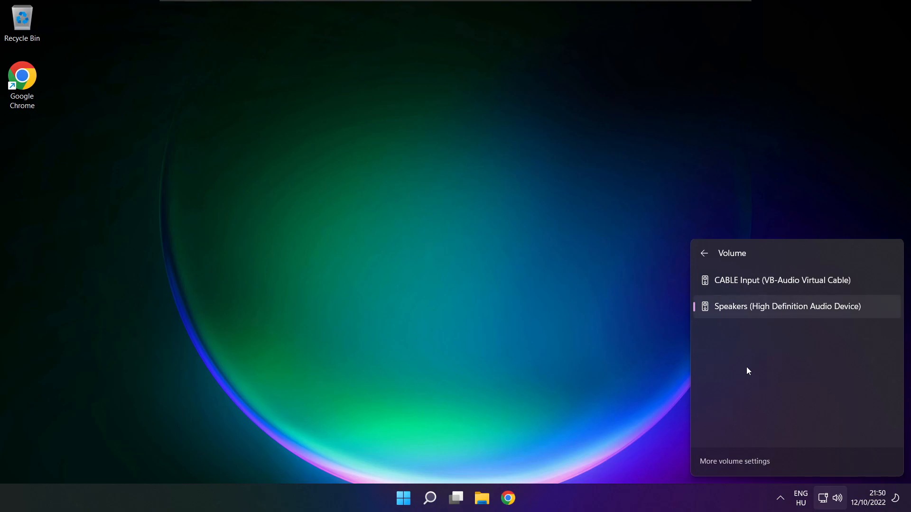
pyautogui.moveTo(482, 280)
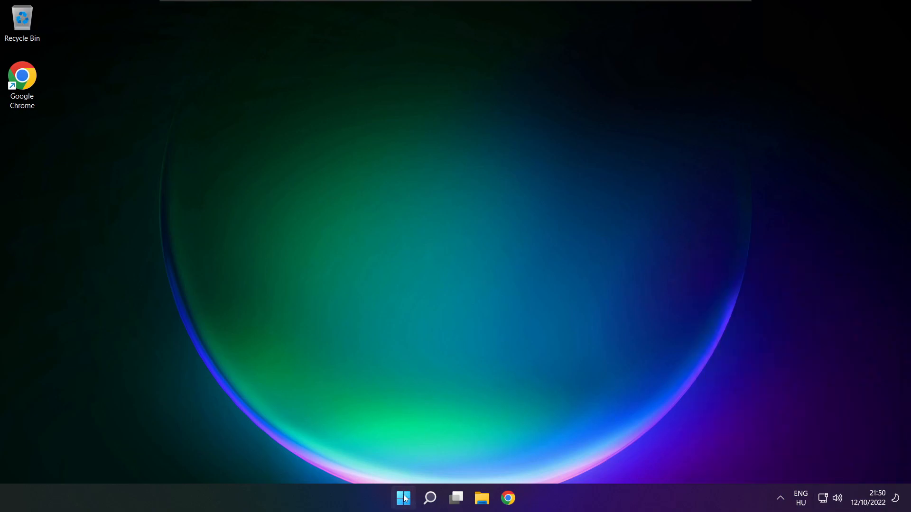
pyautogui.click(403, 499)
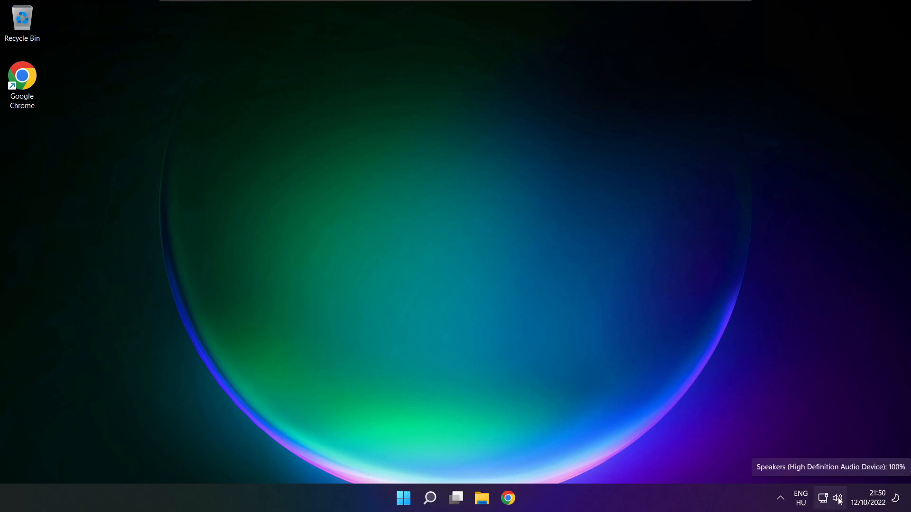
# Step: Reach the System > Sound settings page via More volume settings and scroll to its Advanced section
pyautogui.click(838, 498)
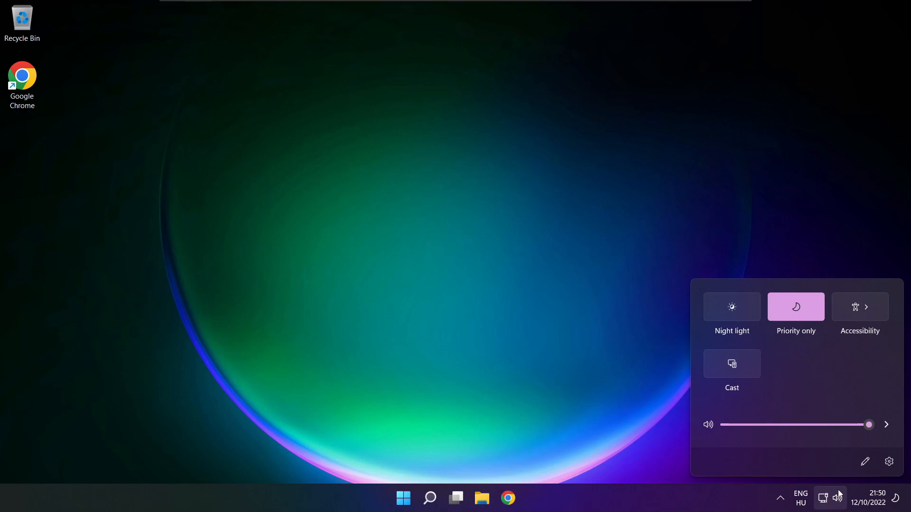
pyautogui.click(886, 425)
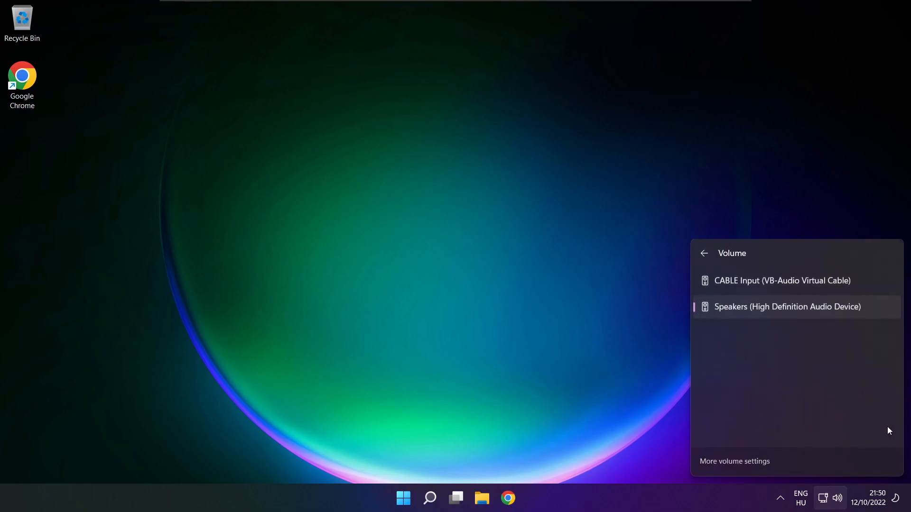
pyautogui.moveTo(739, 467)
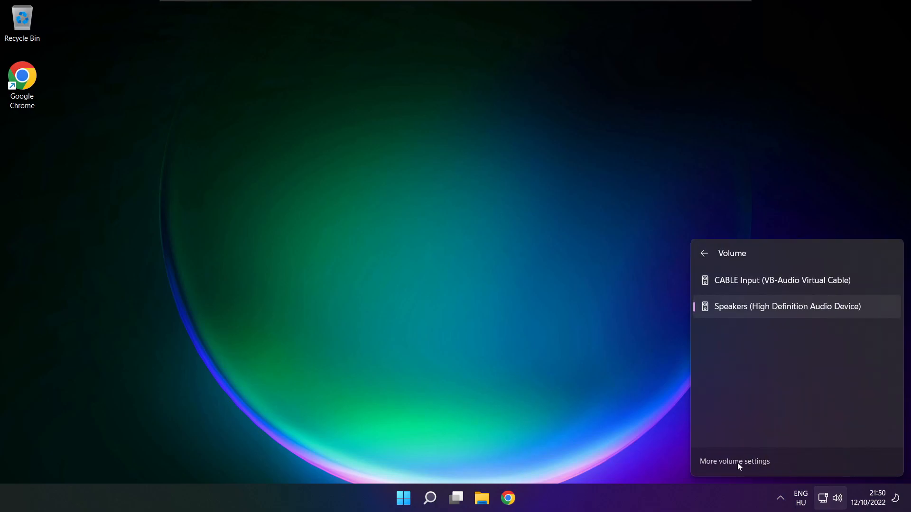
pyautogui.click(735, 461)
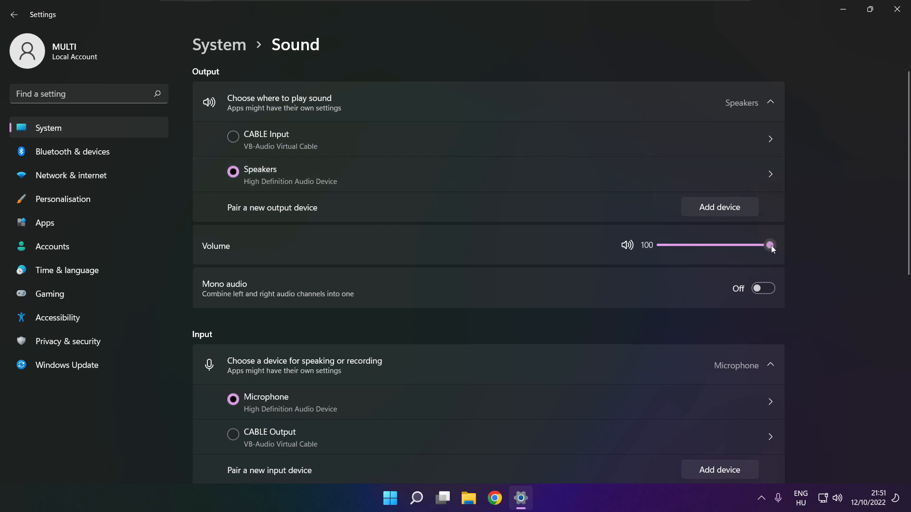
pyautogui.moveTo(274, 254)
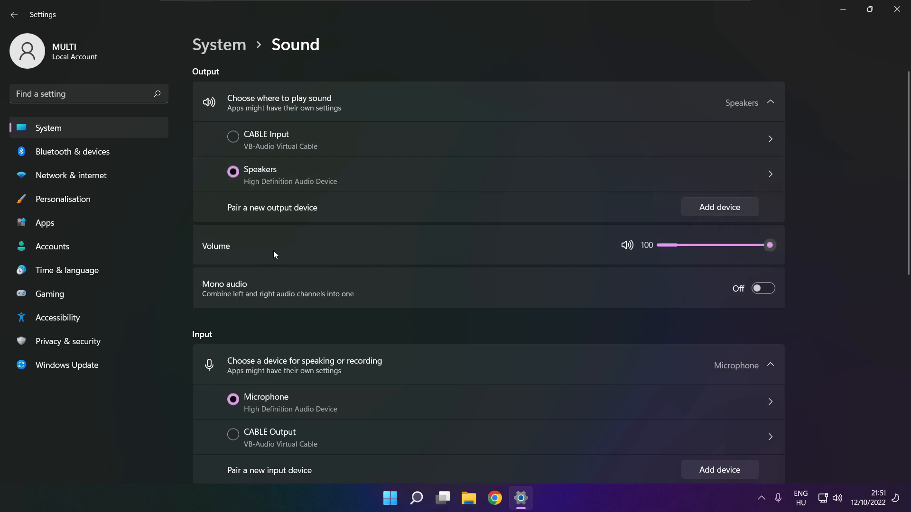
pyautogui.moveTo(846, 249)
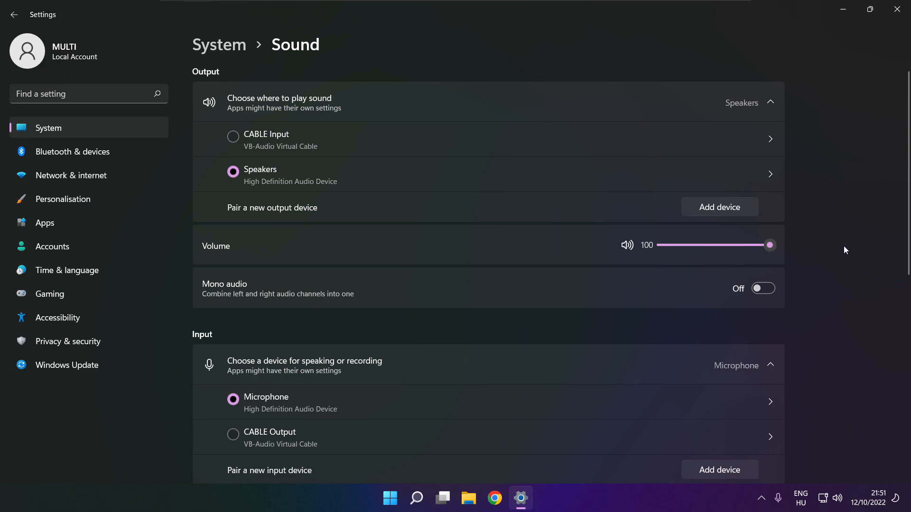
pyautogui.scroll(-3)
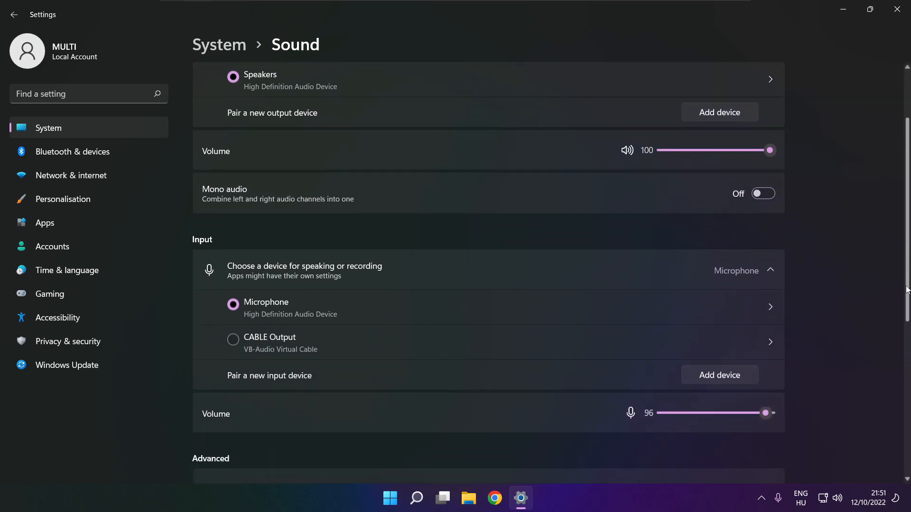
pyautogui.scroll(-3)
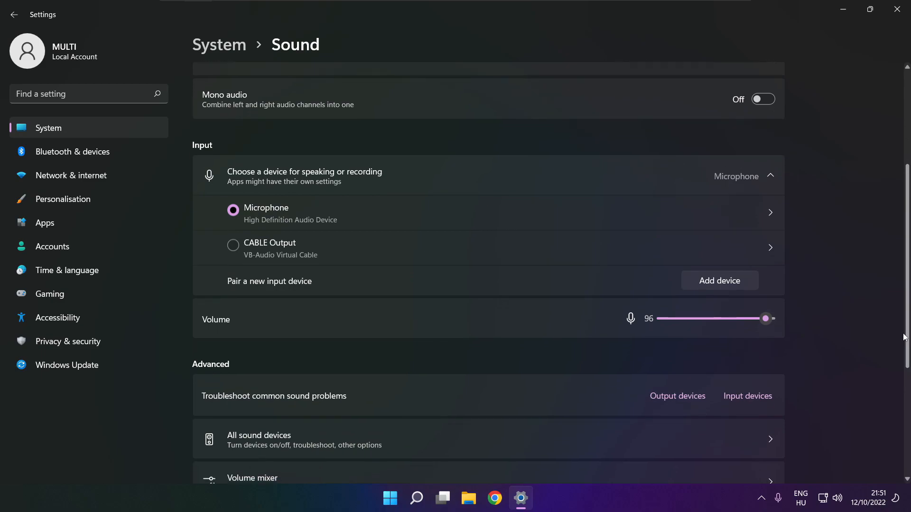
pyautogui.scroll(-3)
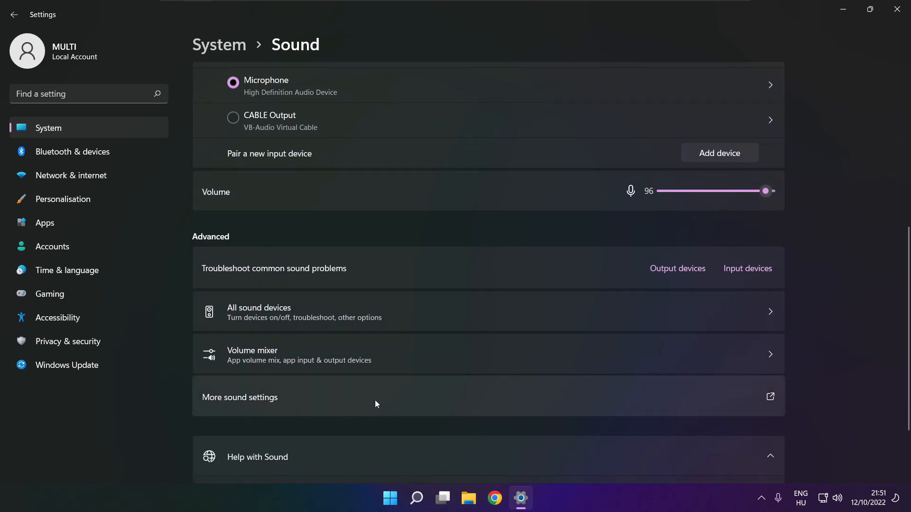
# Step: In the classic Sound control panel, disable the CABLE Input playback device so Speakers become default
pyautogui.click(239, 398)
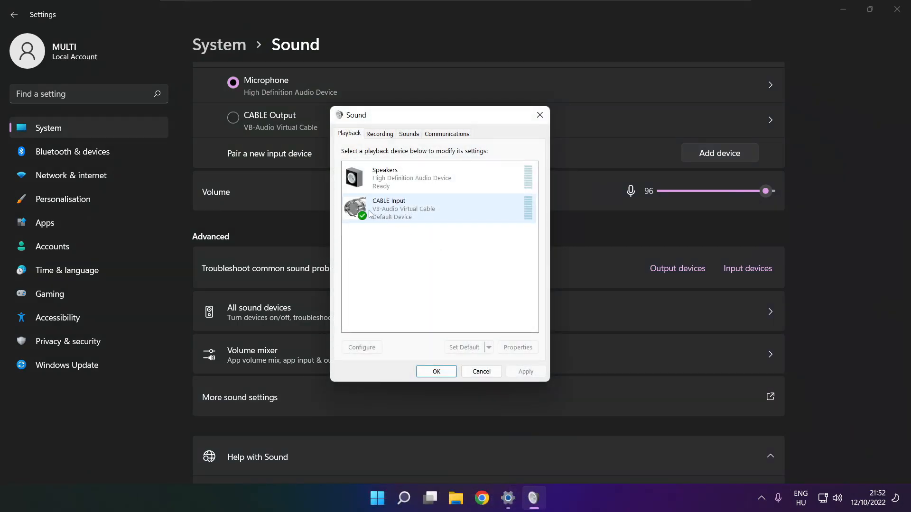
pyautogui.click(439, 208)
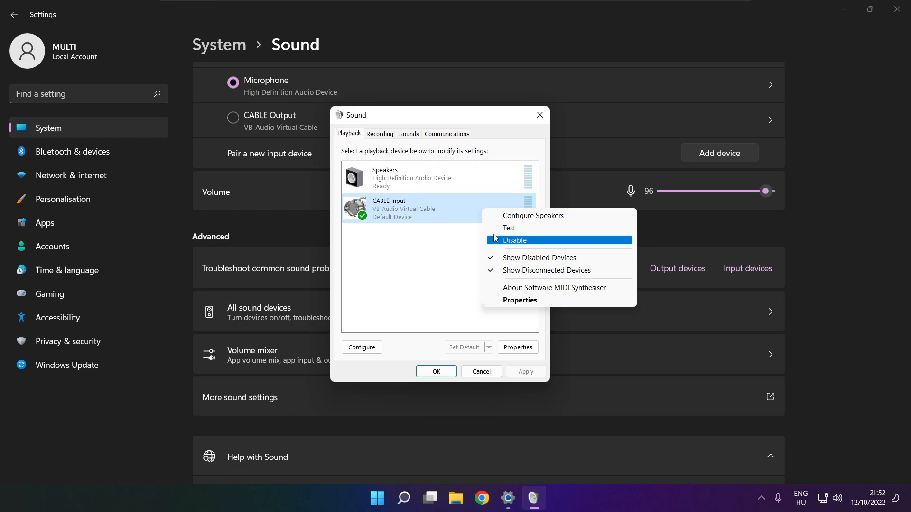
pyautogui.click(514, 241)
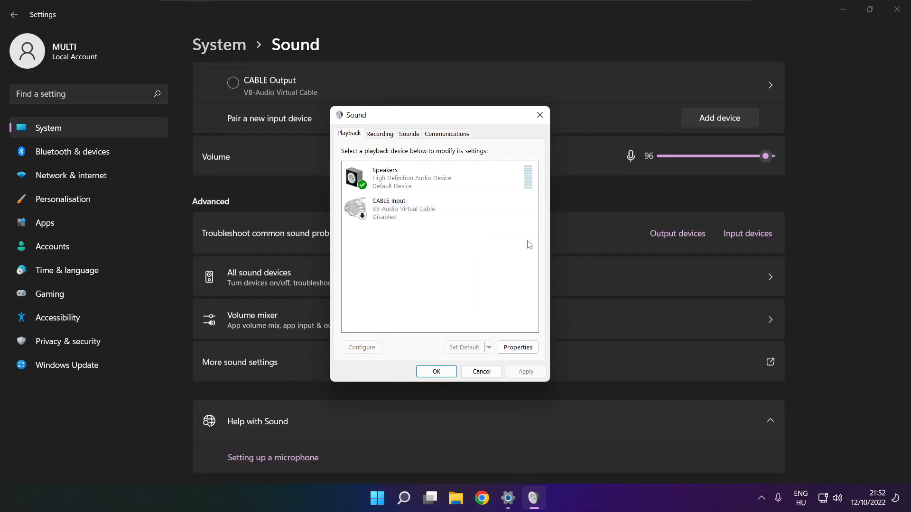
# Step: Run Configure Speakers on the Speakers device as 7.1 Surround with all optional speakers, through Finish
pyautogui.click(436, 177)
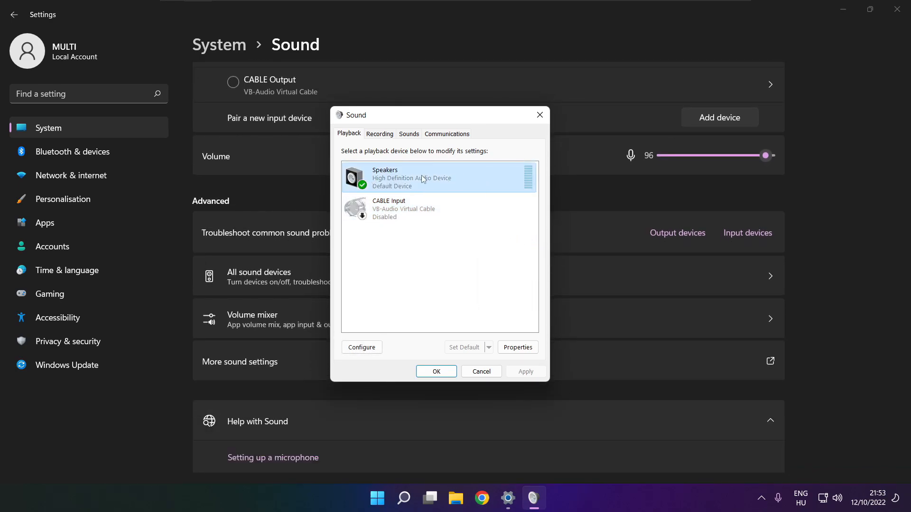
pyautogui.rightClick(421, 178)
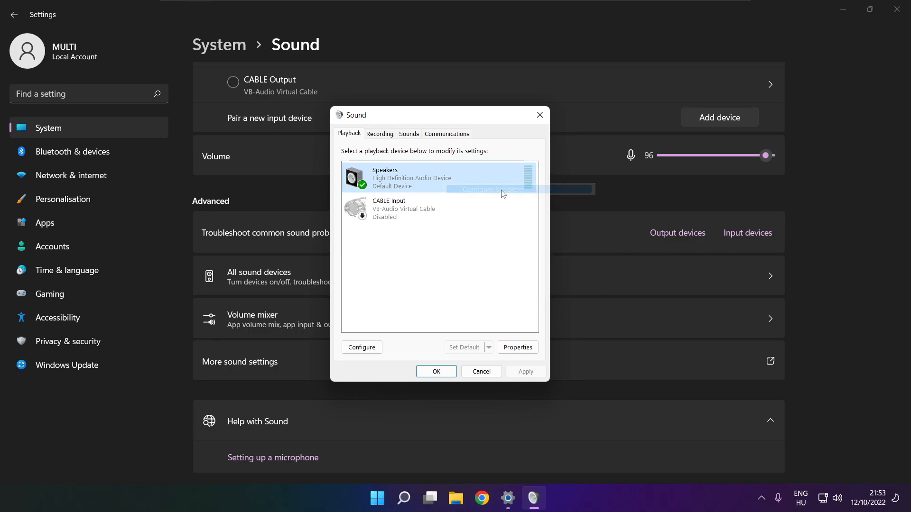
pyautogui.click(361, 347)
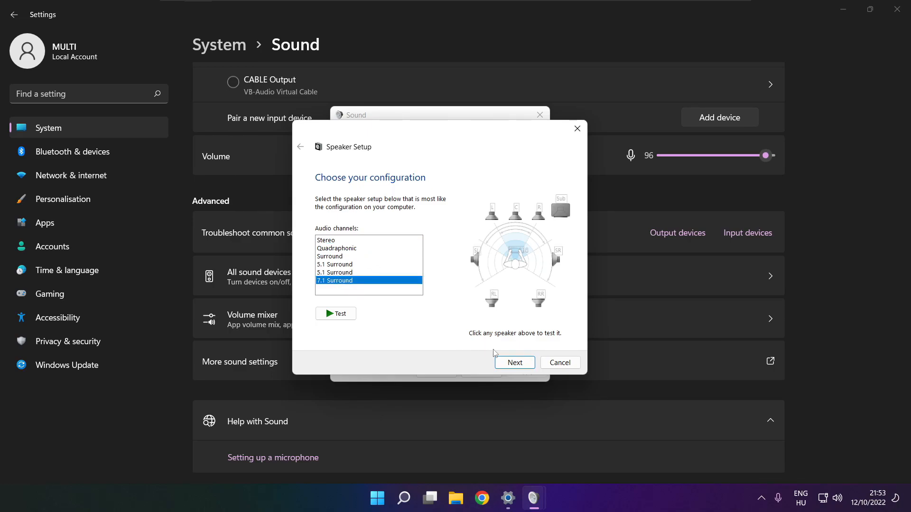
pyautogui.click(514, 362)
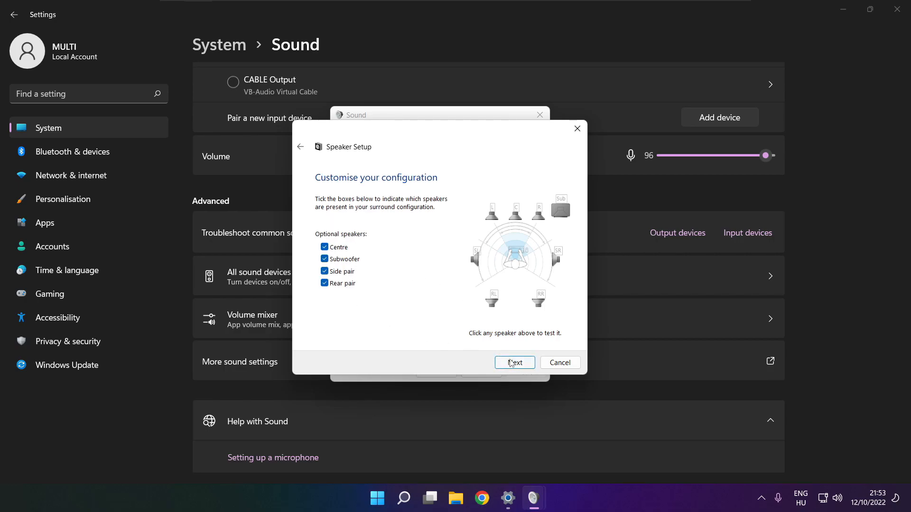
pyautogui.click(514, 363)
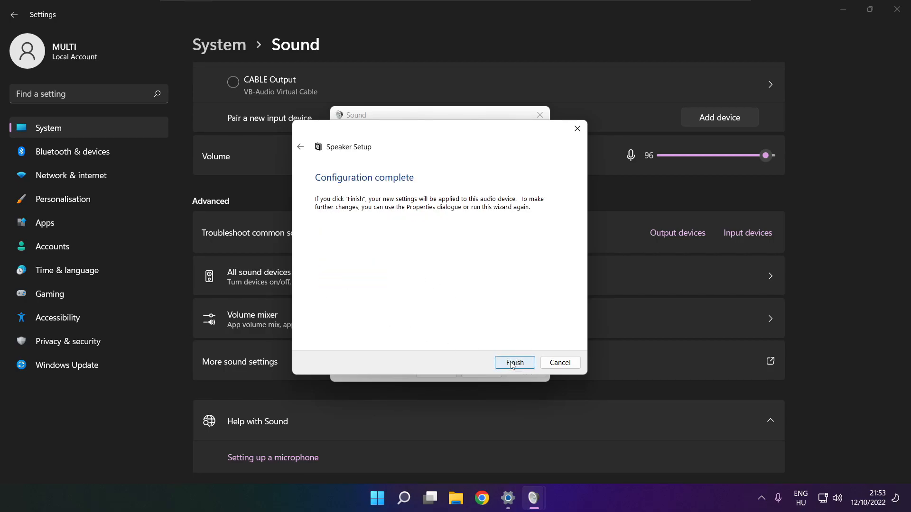
pyautogui.click(514, 363)
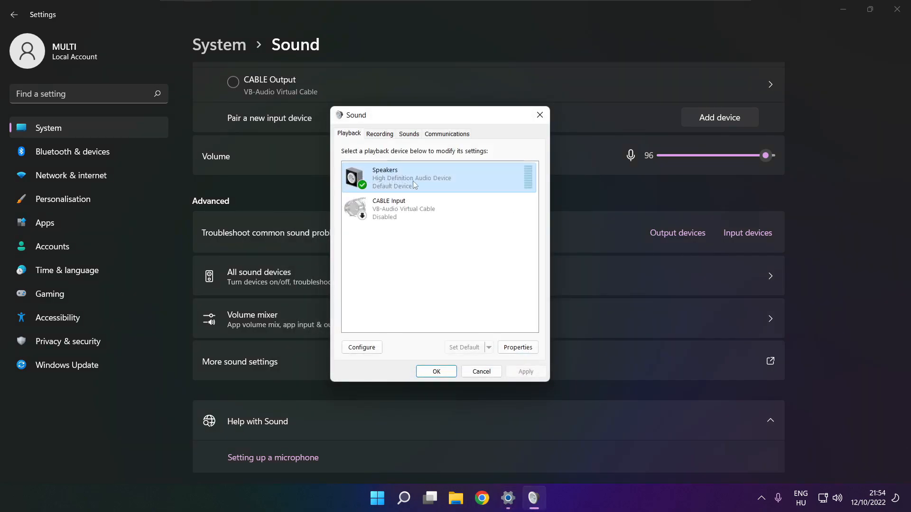
# Step: In Speakers Properties, disable all enhancements and set the default format to 16 bit, 48000 Hz, then confirm
pyautogui.click(516, 348)
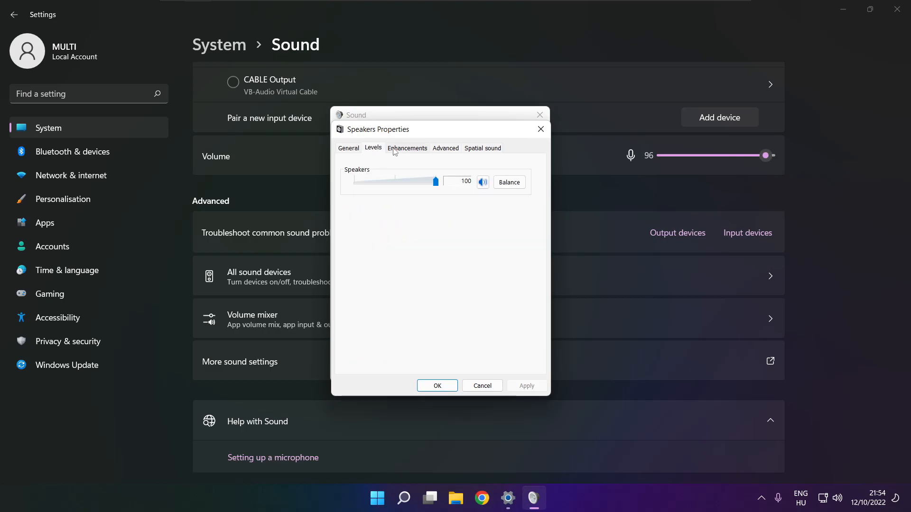
pyautogui.click(407, 148)
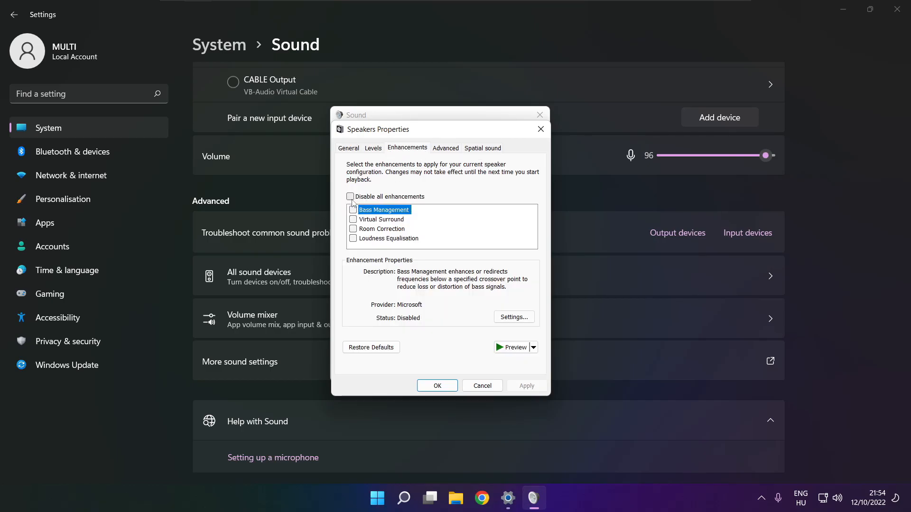
pyautogui.click(351, 196)
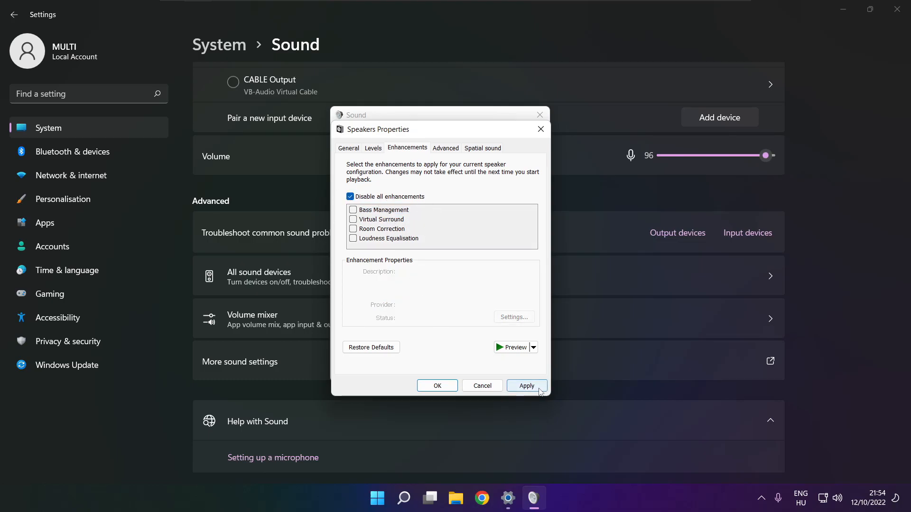
pyautogui.click(525, 385)
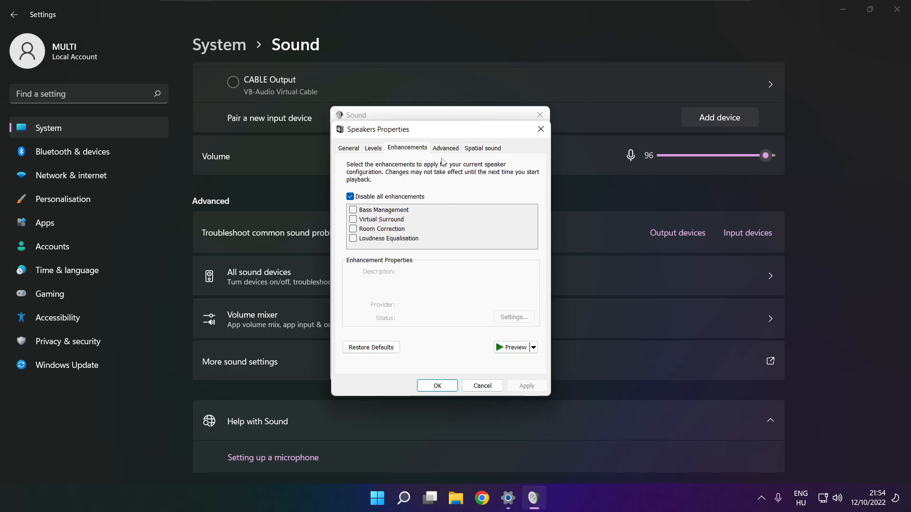
pyautogui.click(445, 148)
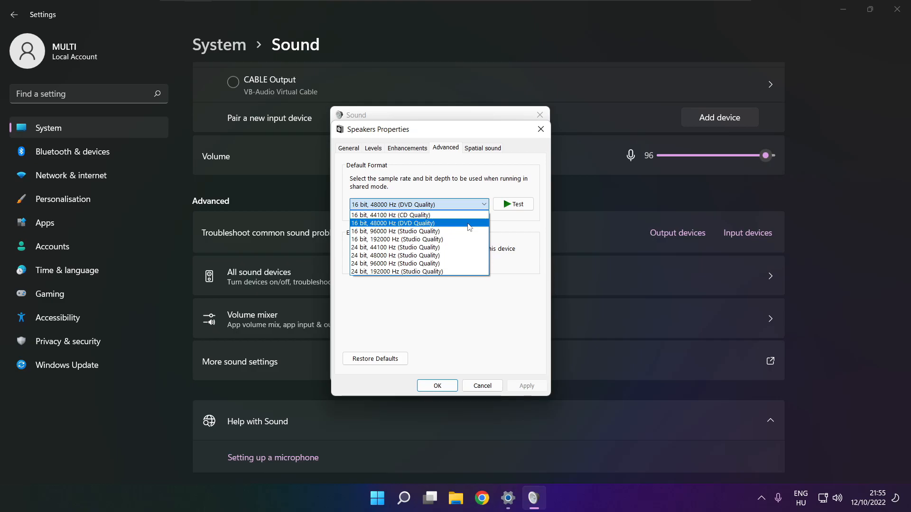
pyautogui.click(393, 223)
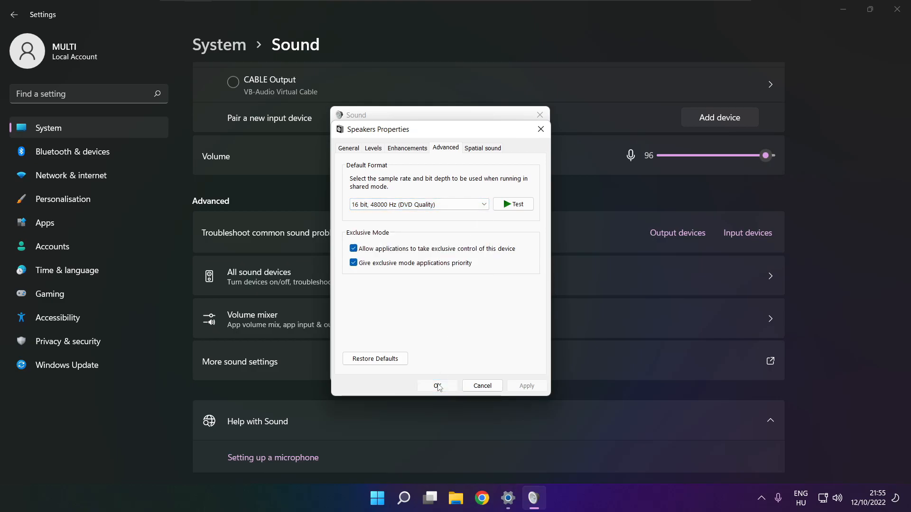
pyautogui.click(437, 386)
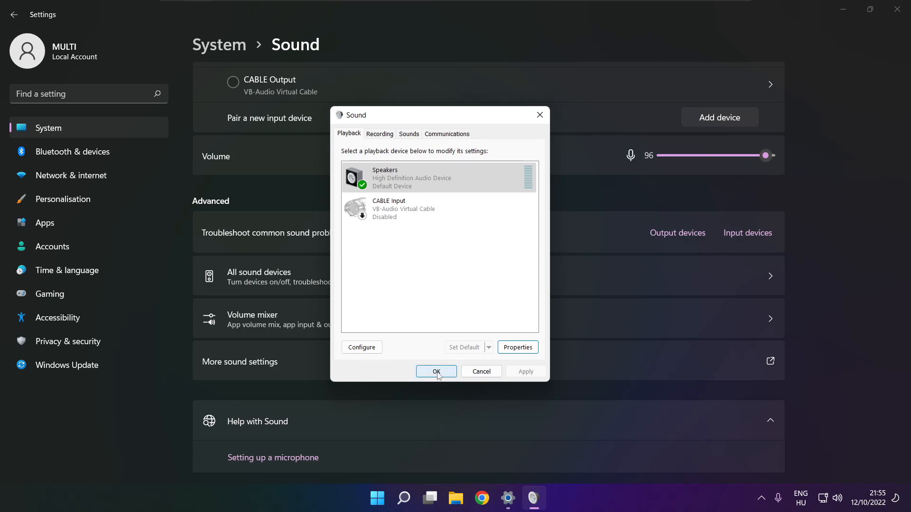
# Step: Close the Sound dialog and the Settings window, leaving the bare desktop
pyautogui.click(436, 371)
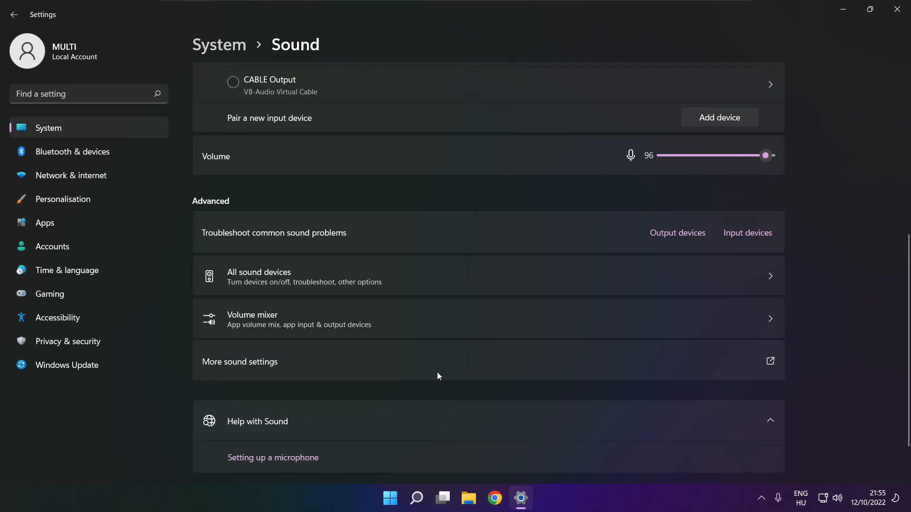
pyautogui.moveTo(898, 9)
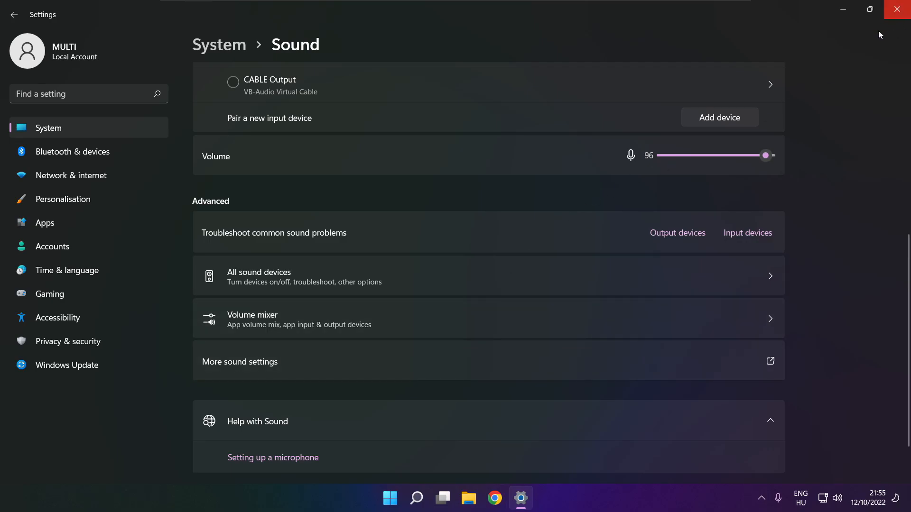
pyautogui.click(390, 498)
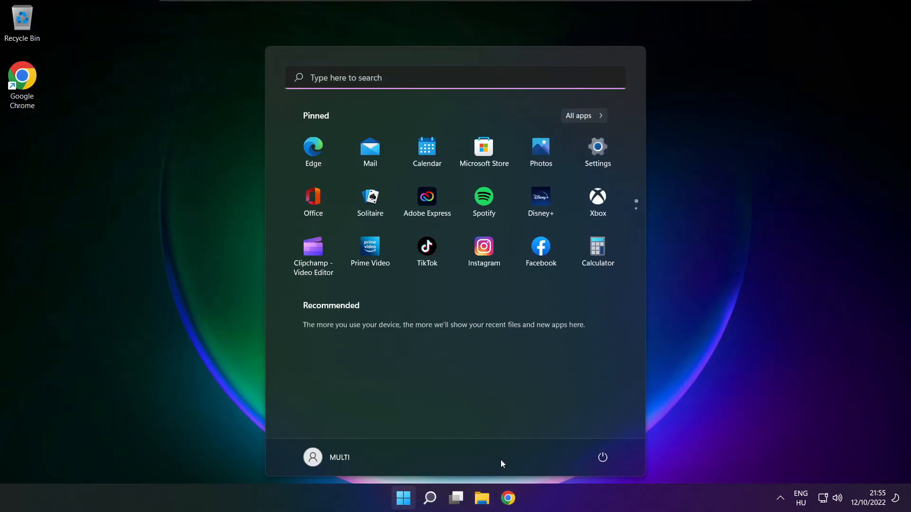
pyautogui.click(602, 458)
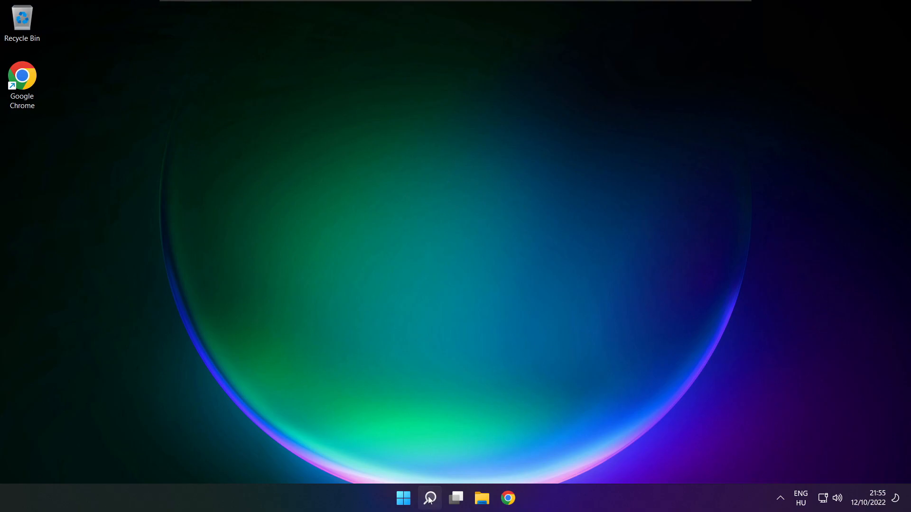
# Step: Launch Device Manager from search, expand Sound, video and game controllers and select High Definition Audio Device
pyautogui.click(429, 498)
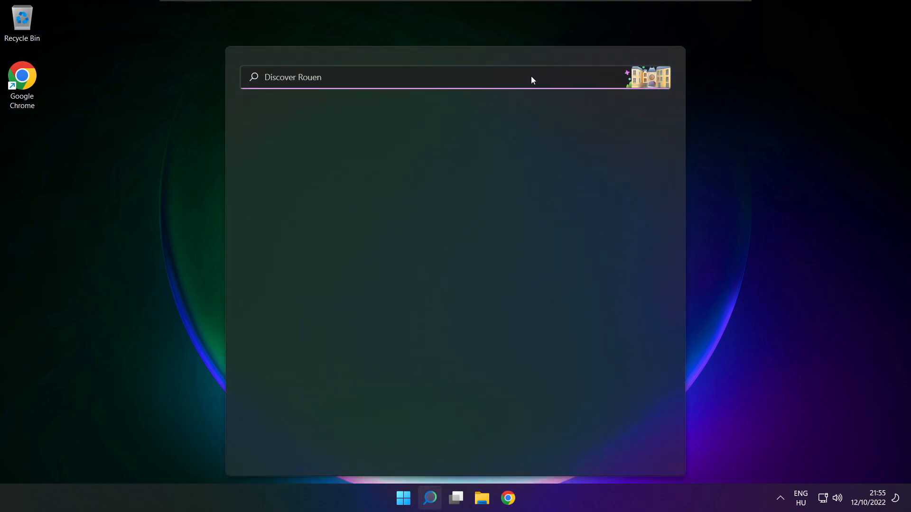
pyautogui.write('device Manager')
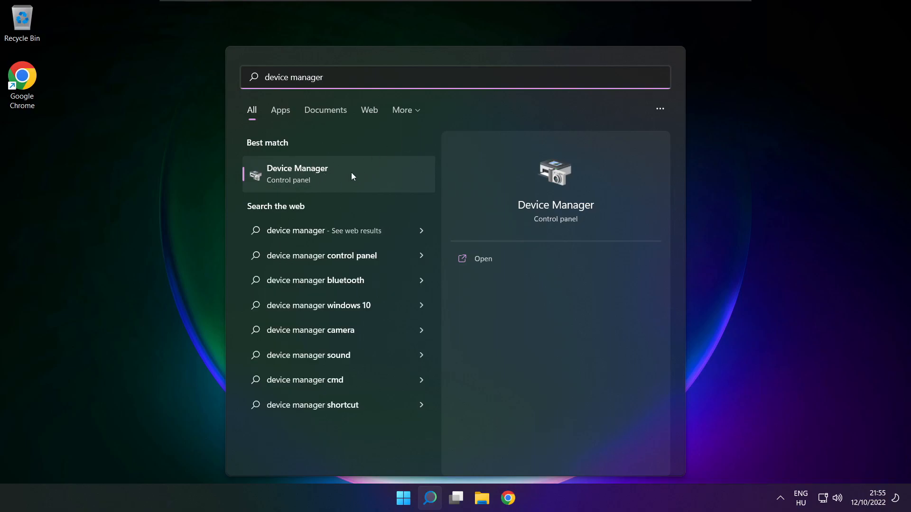
pyautogui.click(297, 173)
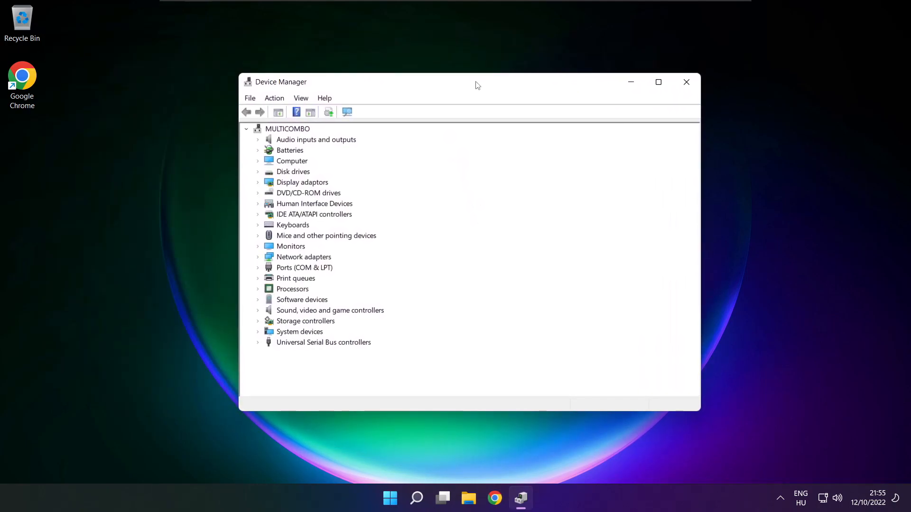
pyautogui.moveTo(269, 317)
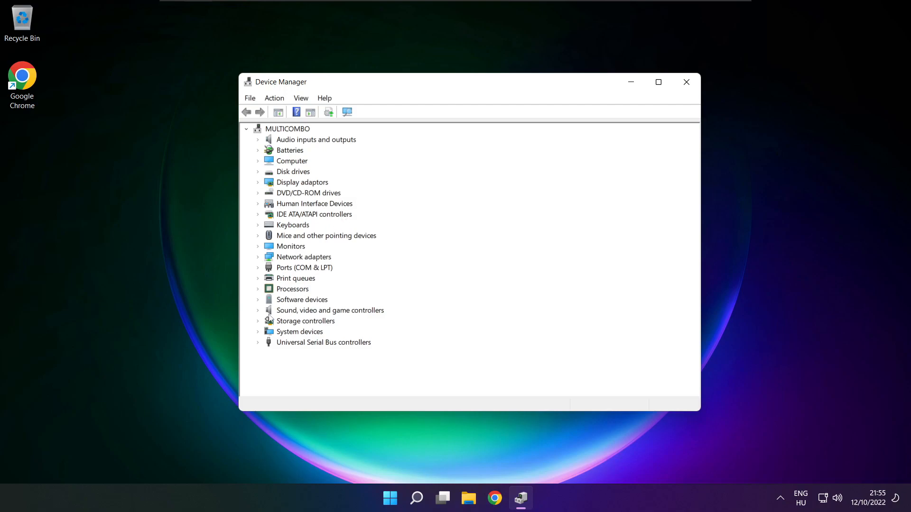
pyautogui.click(329, 311)
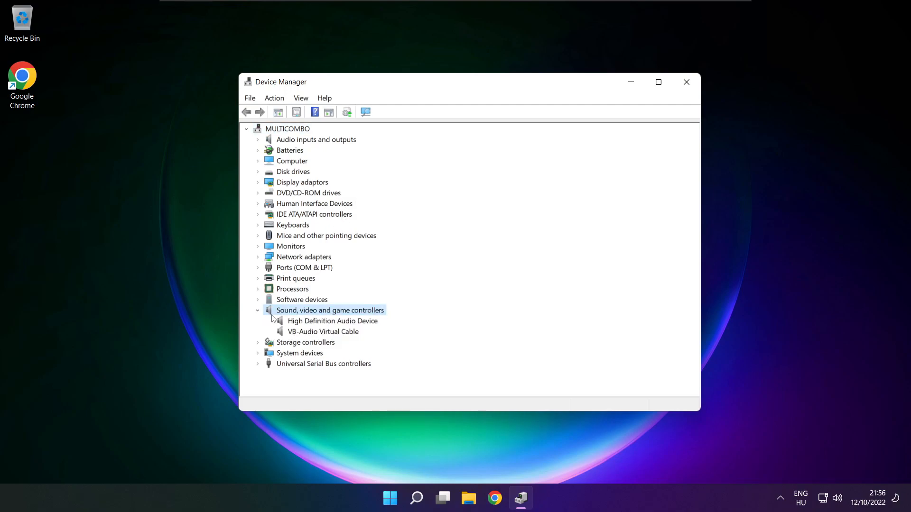
pyautogui.click(332, 320)
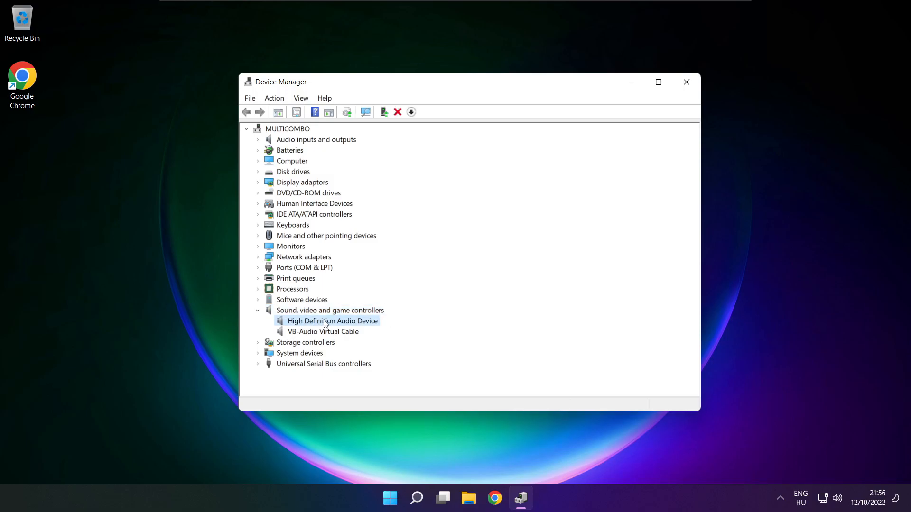
# Step: Update the driver via Browse my computer > Let me pick, choosing High Definition Audio Device, accepting the warning until success
pyautogui.rightClick(332, 321)
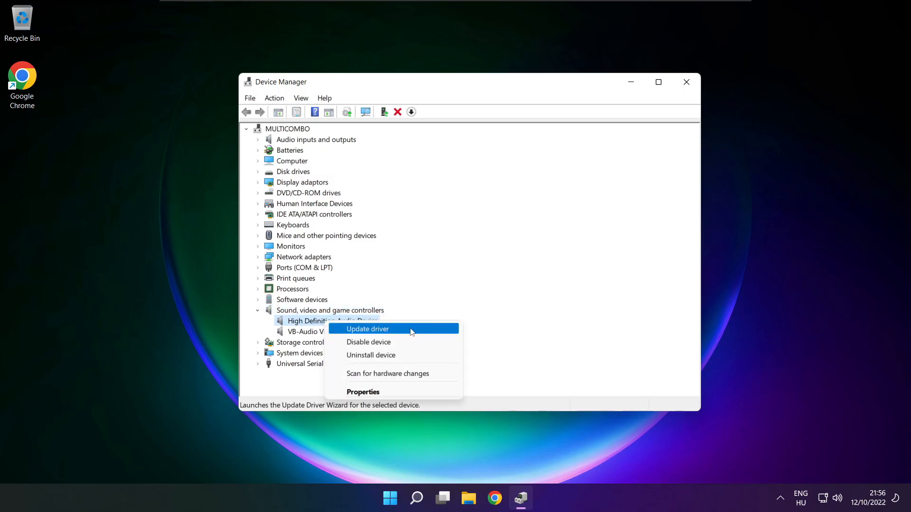
pyautogui.click(366, 329)
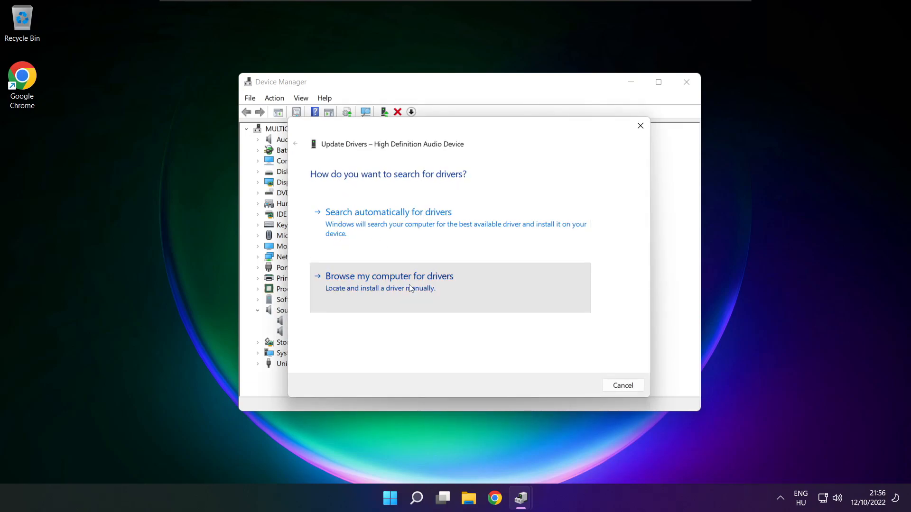
pyautogui.click(389, 277)
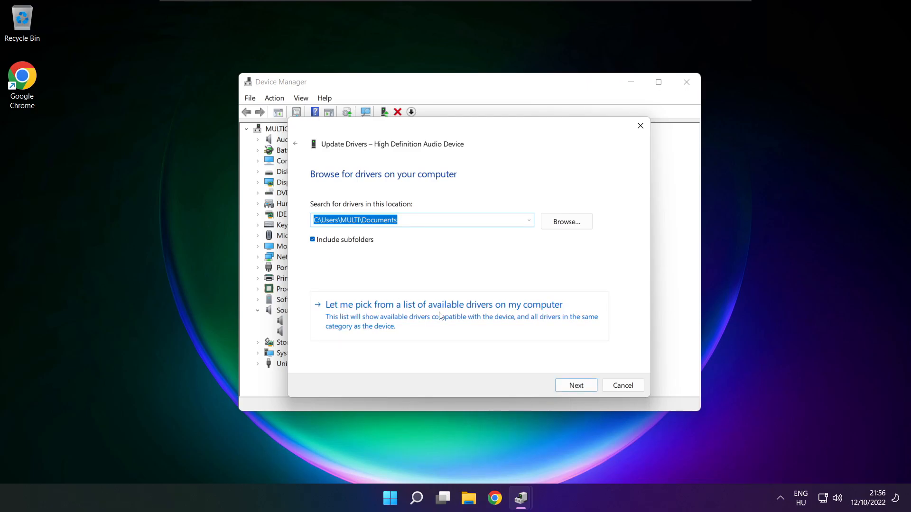
pyautogui.moveTo(447, 323)
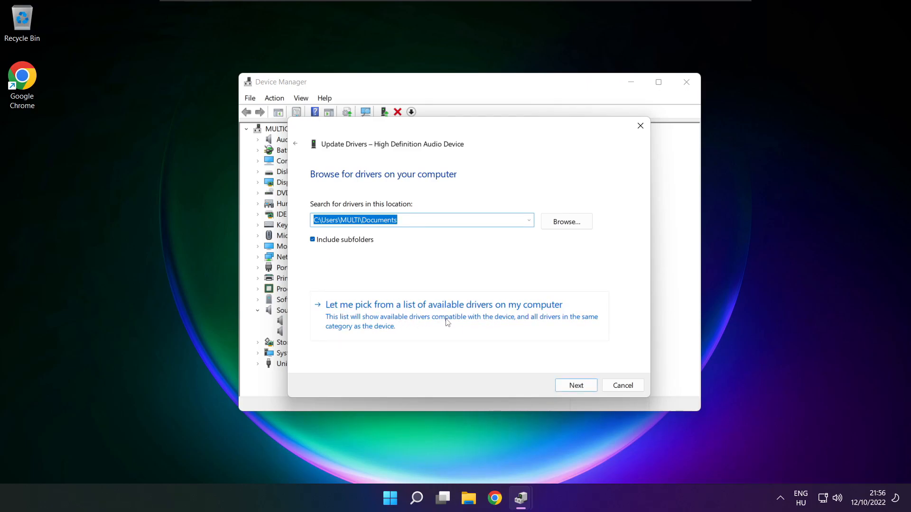
pyautogui.click(443, 305)
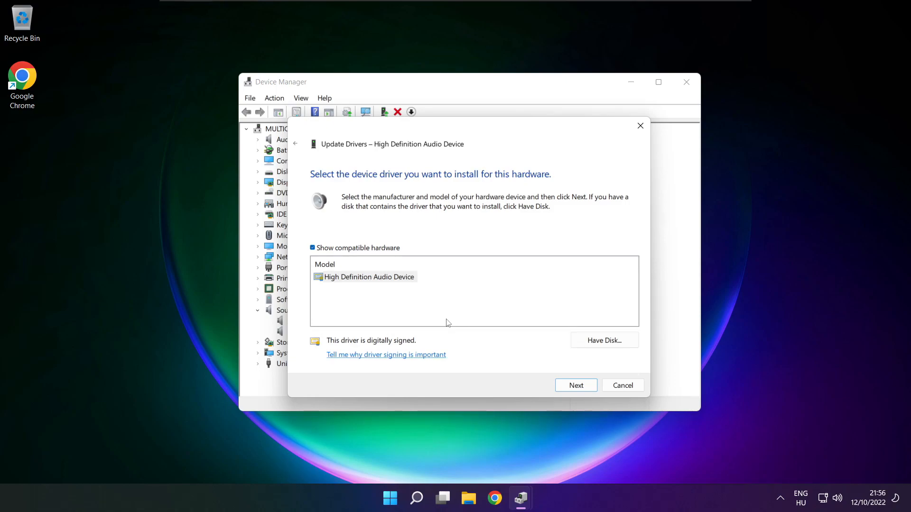
pyautogui.click(367, 276)
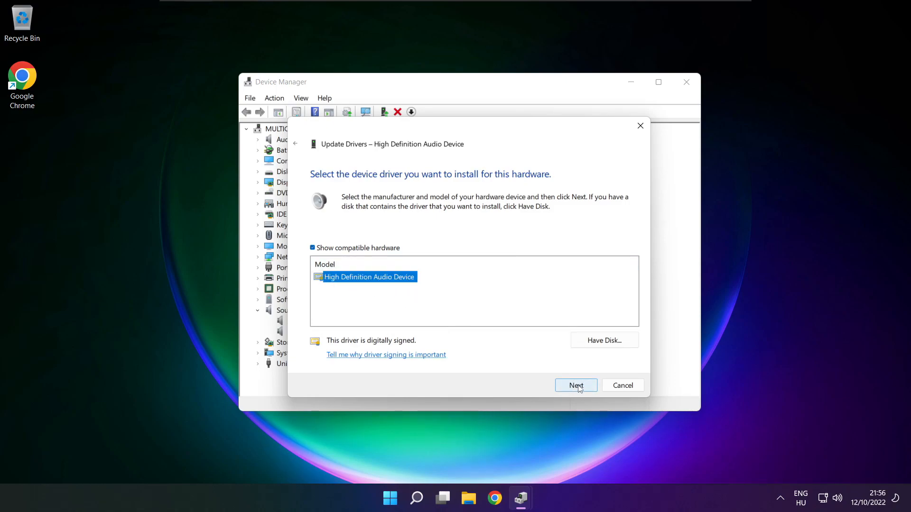
pyautogui.click(575, 385)
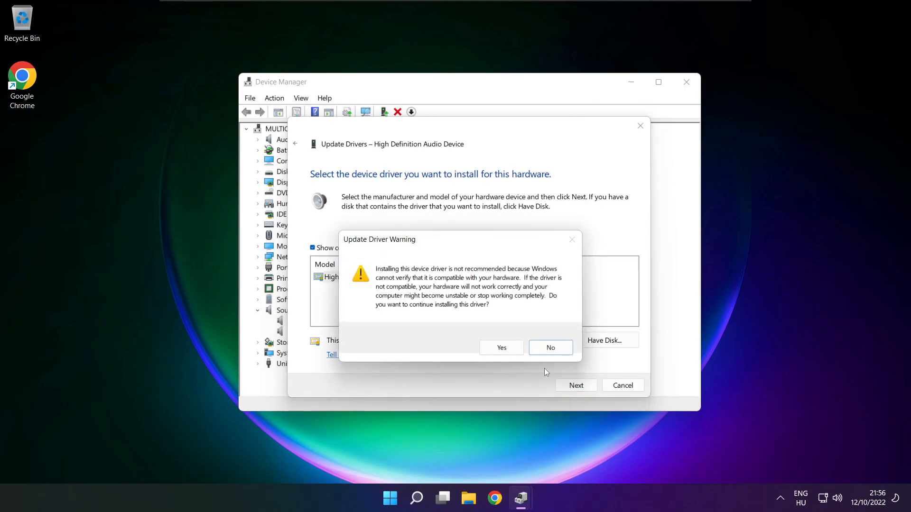
pyautogui.click(501, 348)
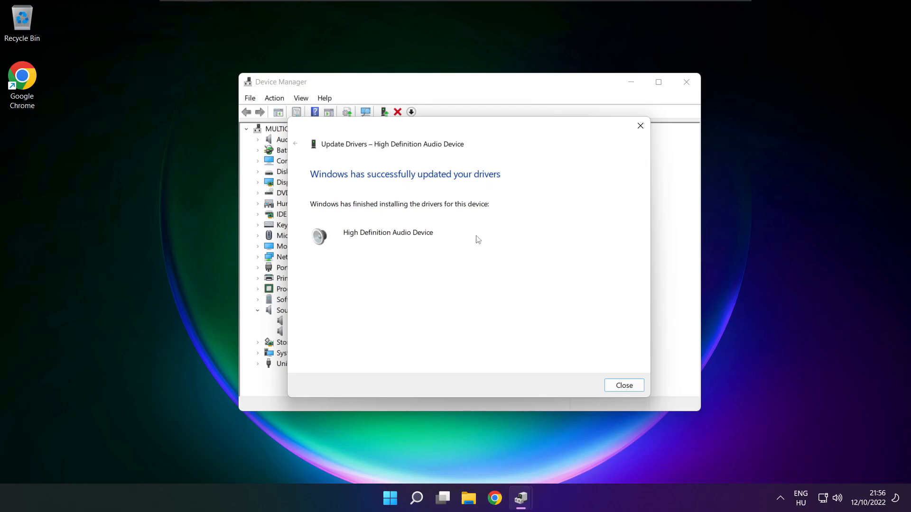
pyautogui.click(623, 386)
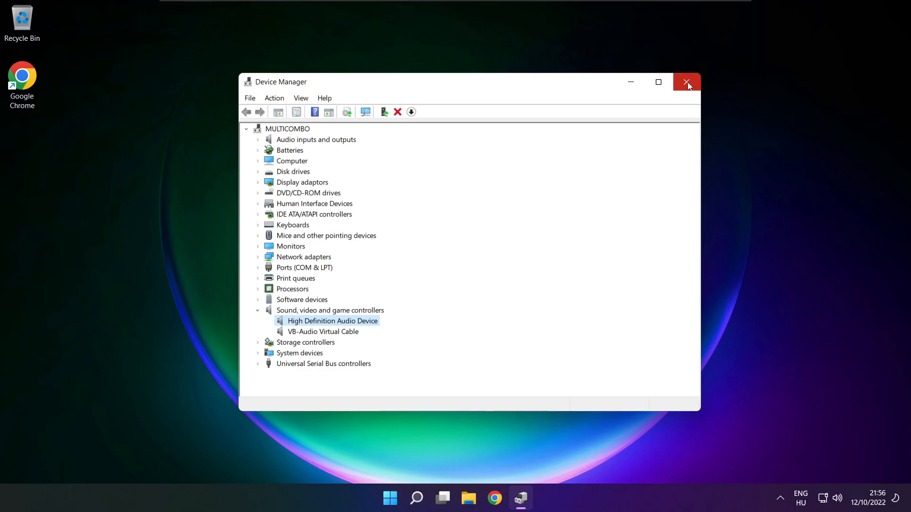
# Step: Close Device Manager and reopen Sound settings from the taskbar volume icon's right-click menu
pyautogui.click(686, 82)
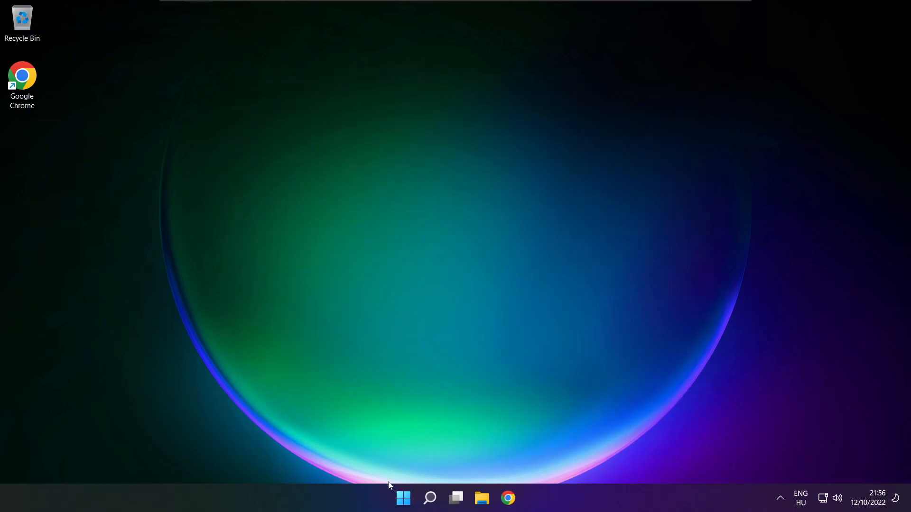
pyautogui.click(402, 499)
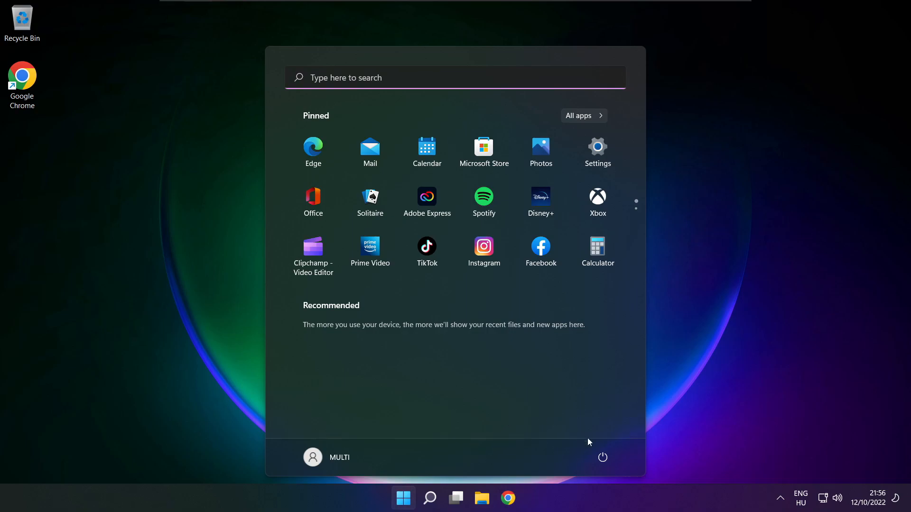
pyautogui.click(602, 457)
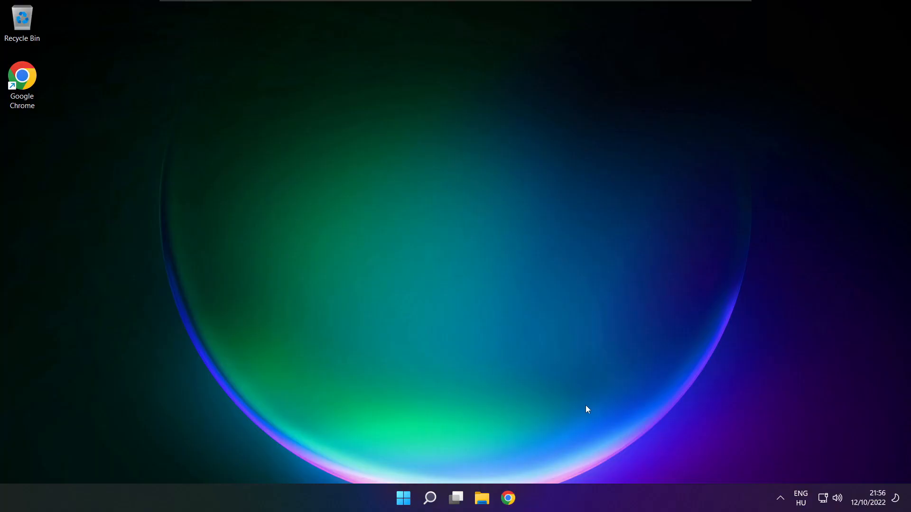
pyautogui.rightClick(838, 498)
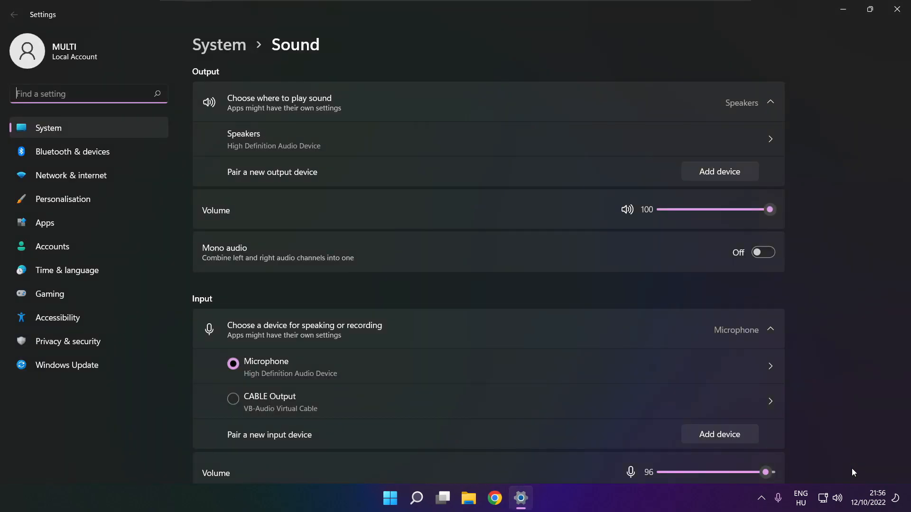
# Step: From the Advanced section, launch the Output devices troubleshooter so Playing Audio starts detecting problems
pyautogui.scroll(-3)
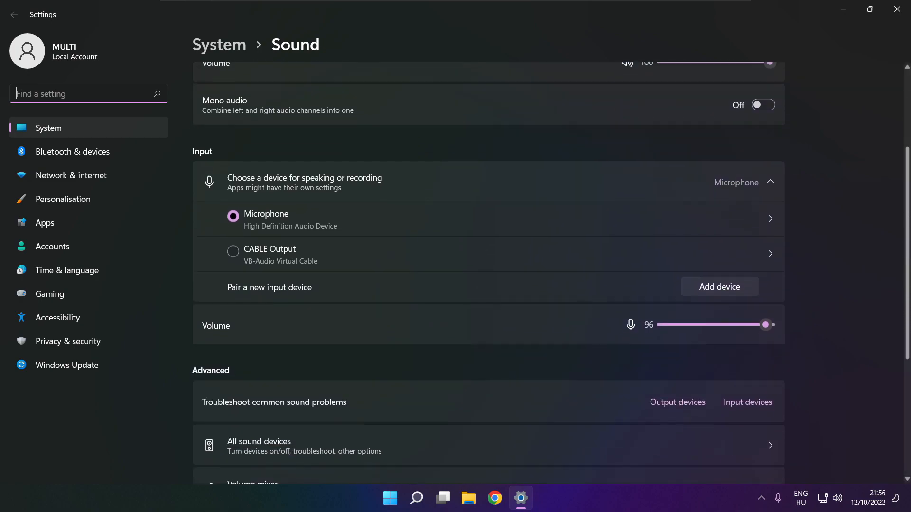
pyautogui.scroll(-3)
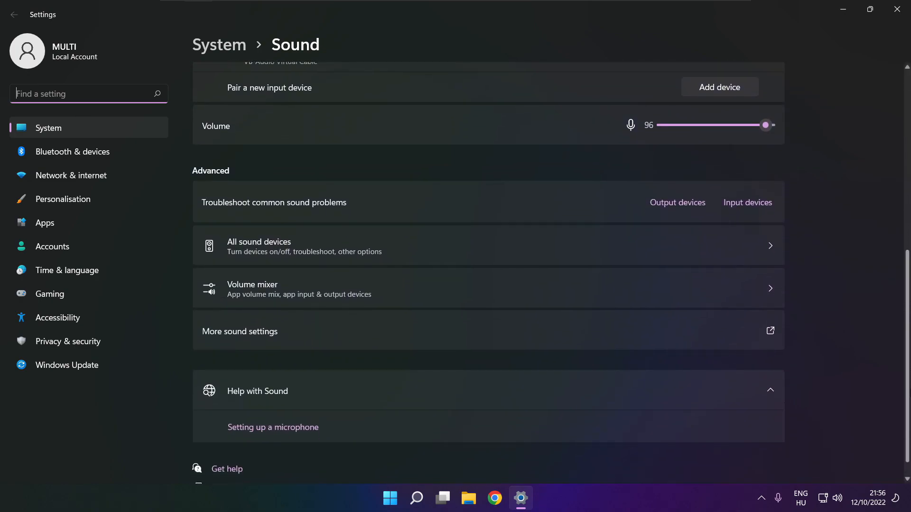
pyautogui.scroll(-3)
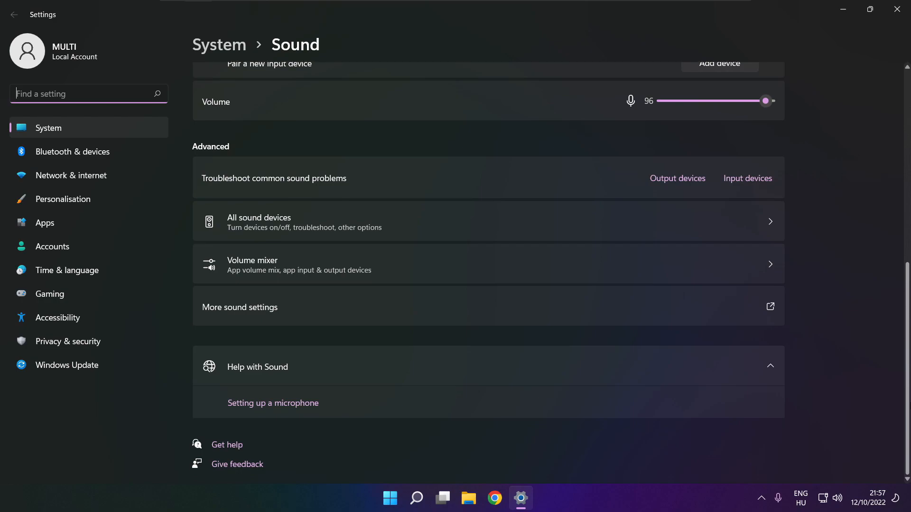
pyautogui.moveTo(686, 193)
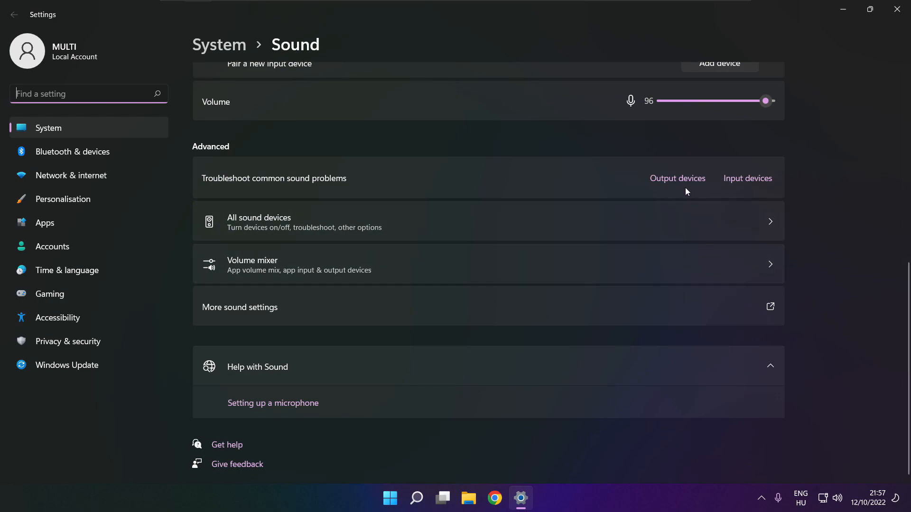
pyautogui.moveTo(678, 182)
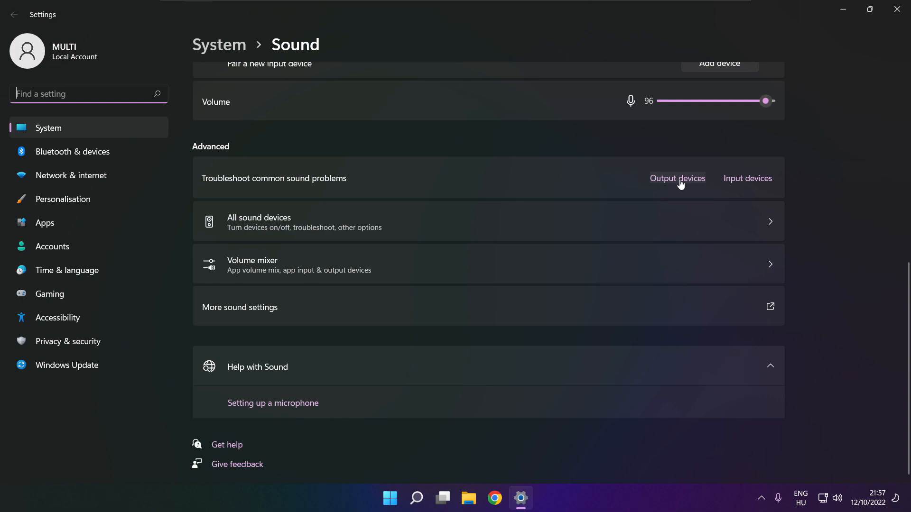
pyautogui.click(677, 178)
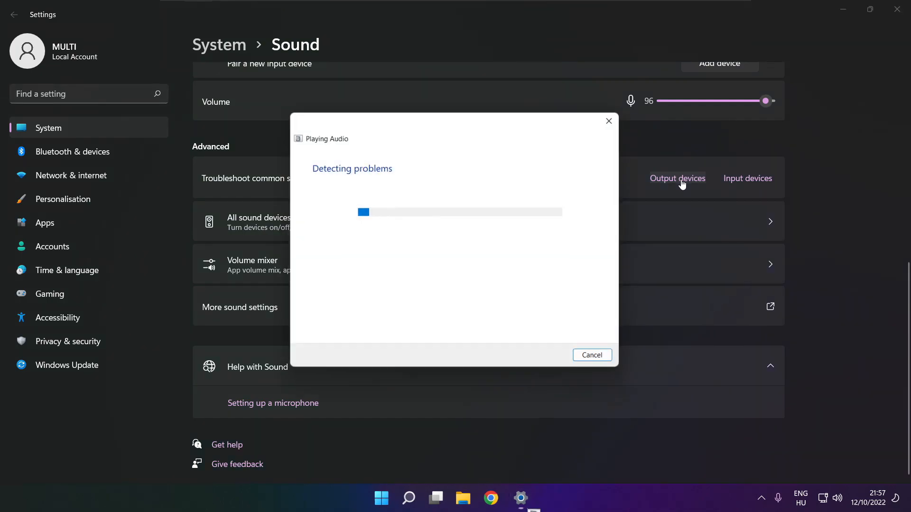